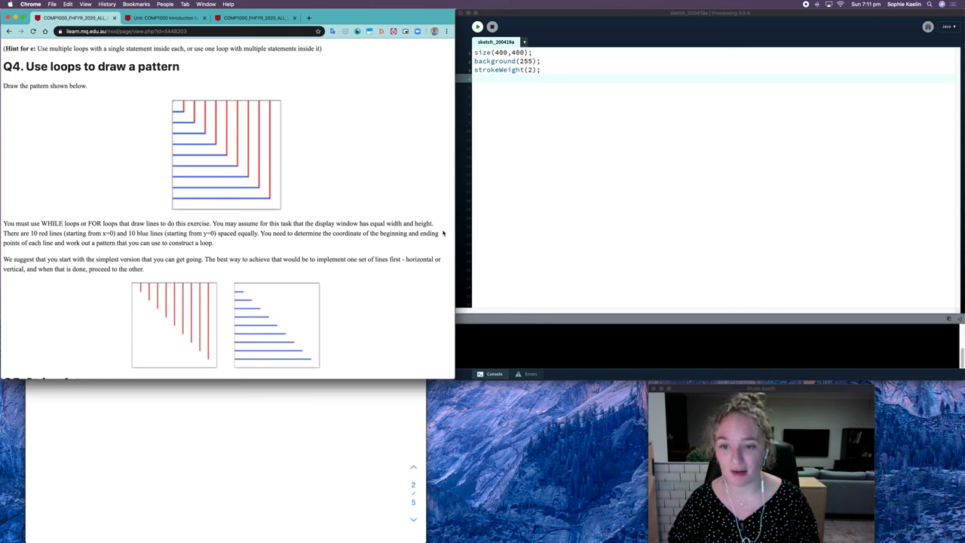
mouse_move(398, 163)
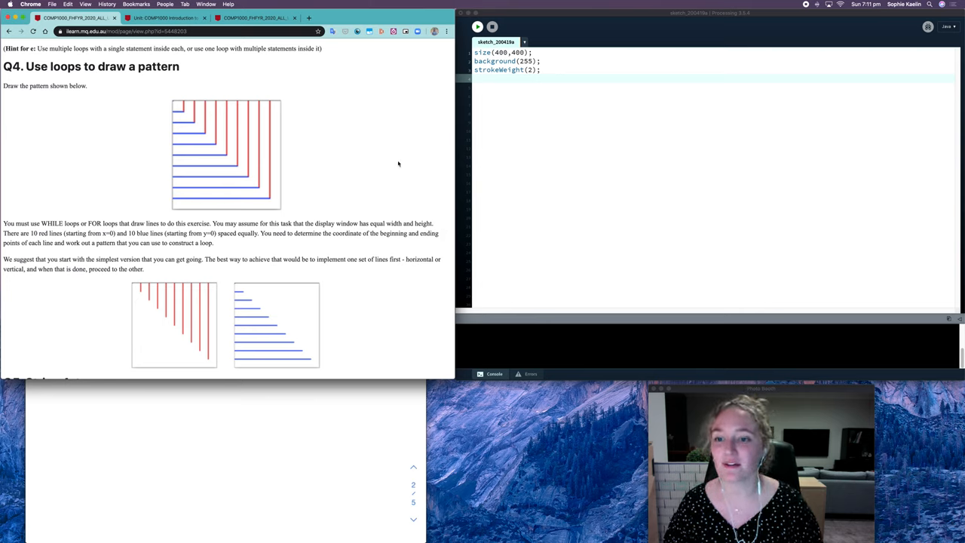
mouse_move(211, 85)
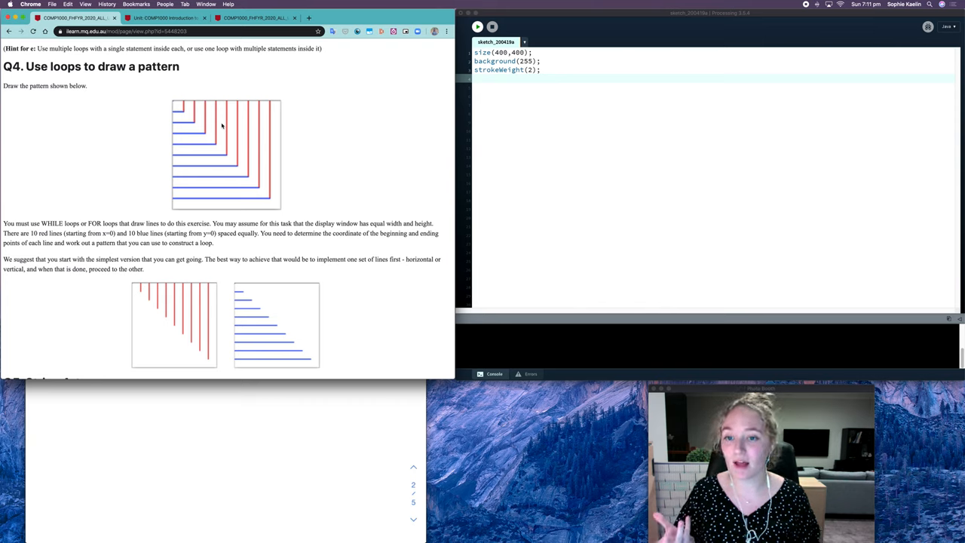
mouse_move(425, 187)
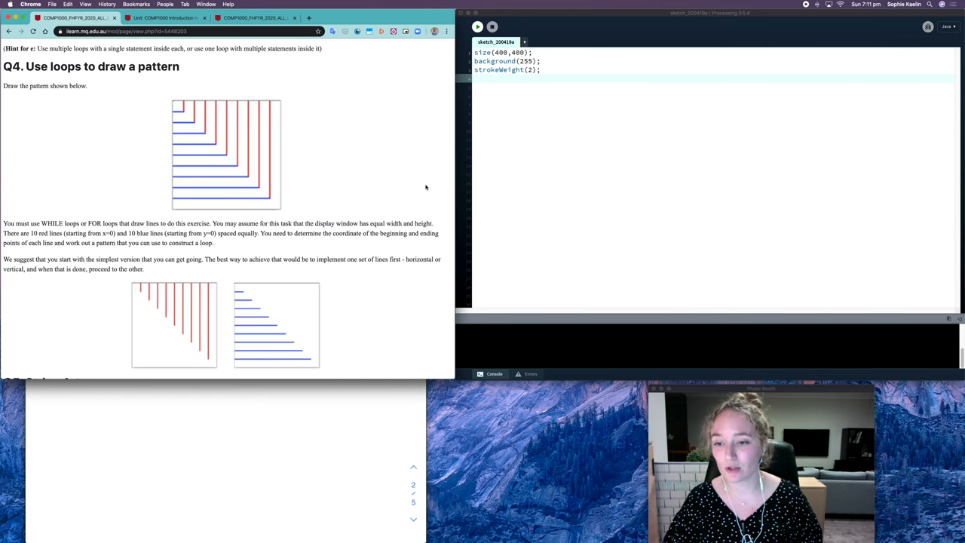
Step: Scroll the mirrored notes to the red vertical-line diagram labelled 0 to 400
scroll(down, 3)
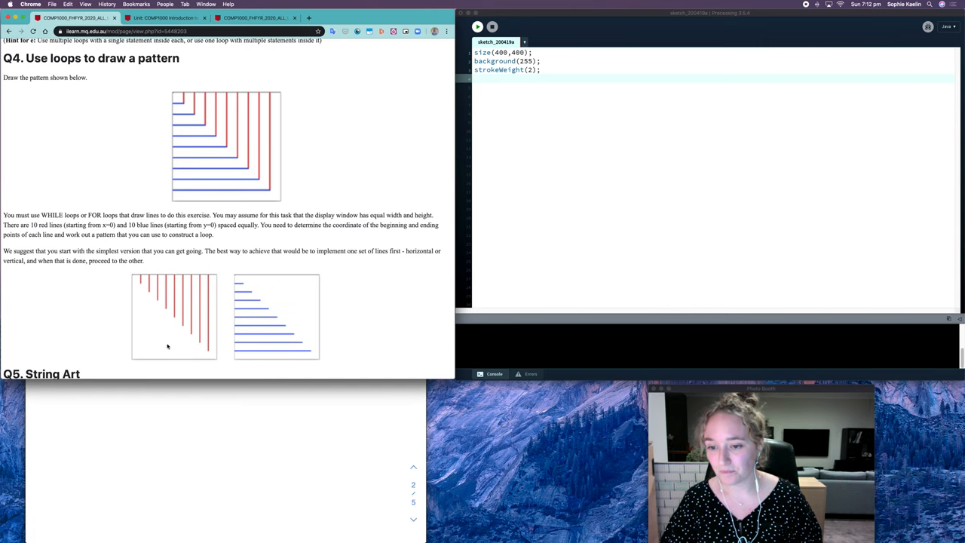
mouse_move(262, 337)
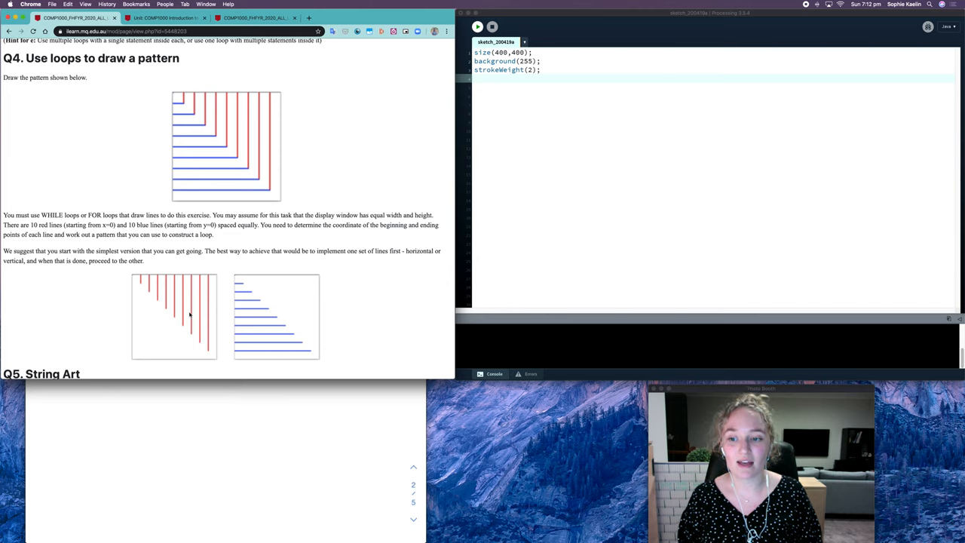
mouse_move(235, 362)
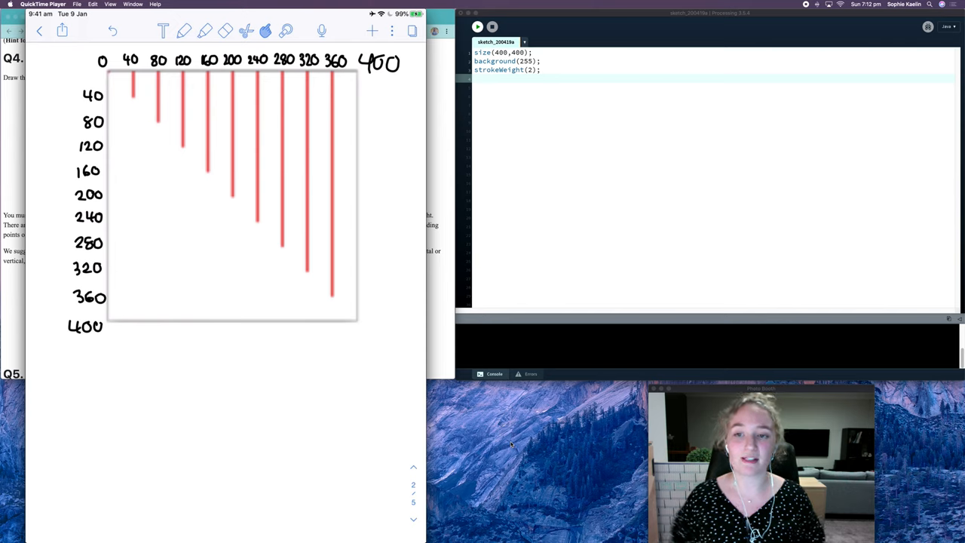
mouse_move(475, 416)
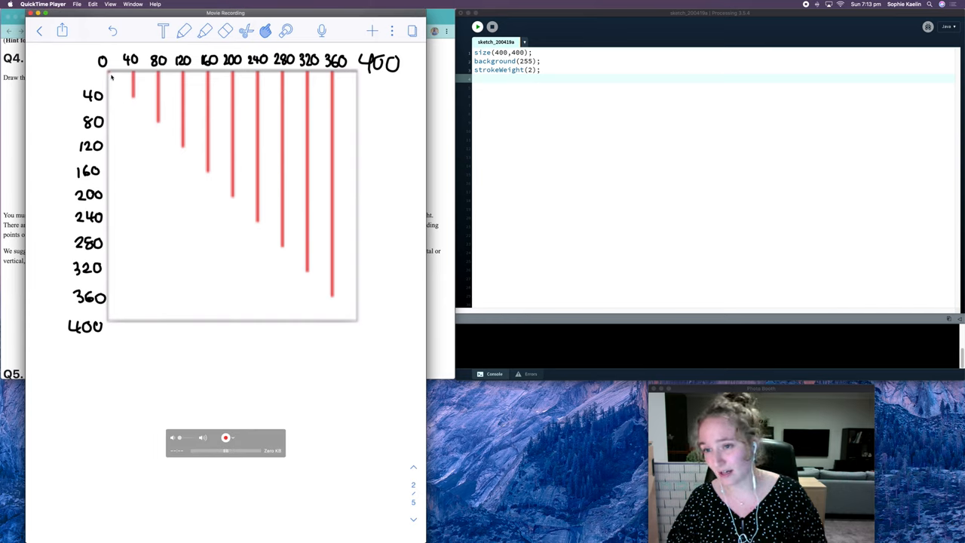
mouse_move(133, 126)
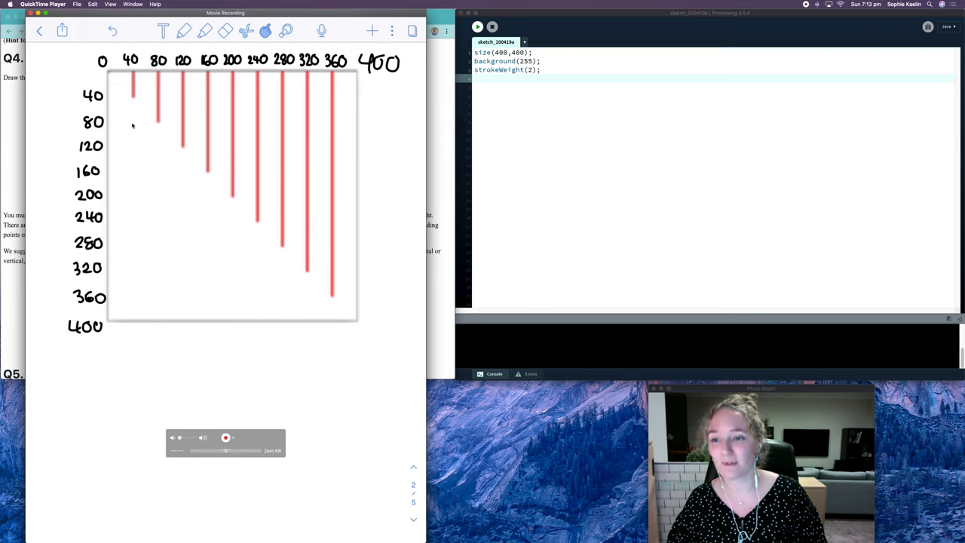
mouse_move(445, 184)
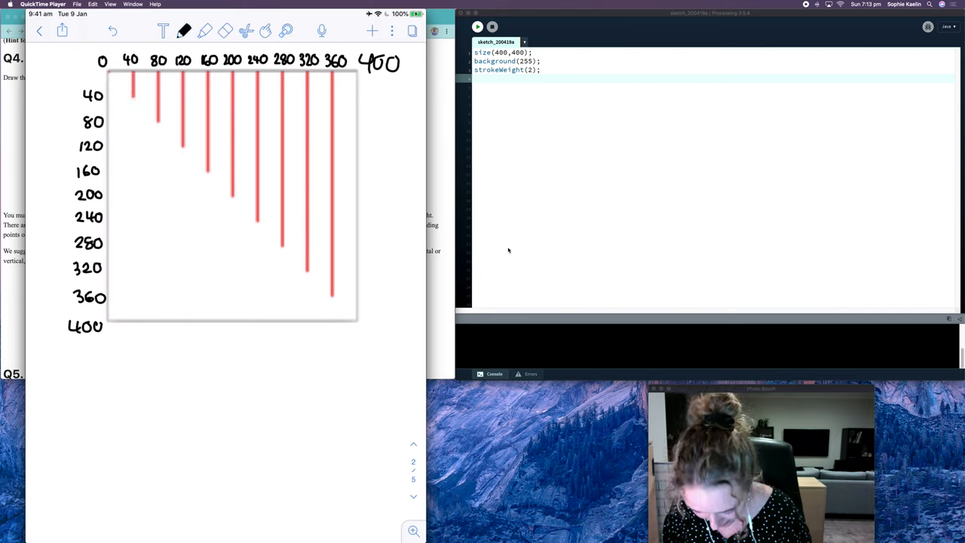
Step: Handwrite the first call line(40,0,40,40); beneath the diagram
text(line)
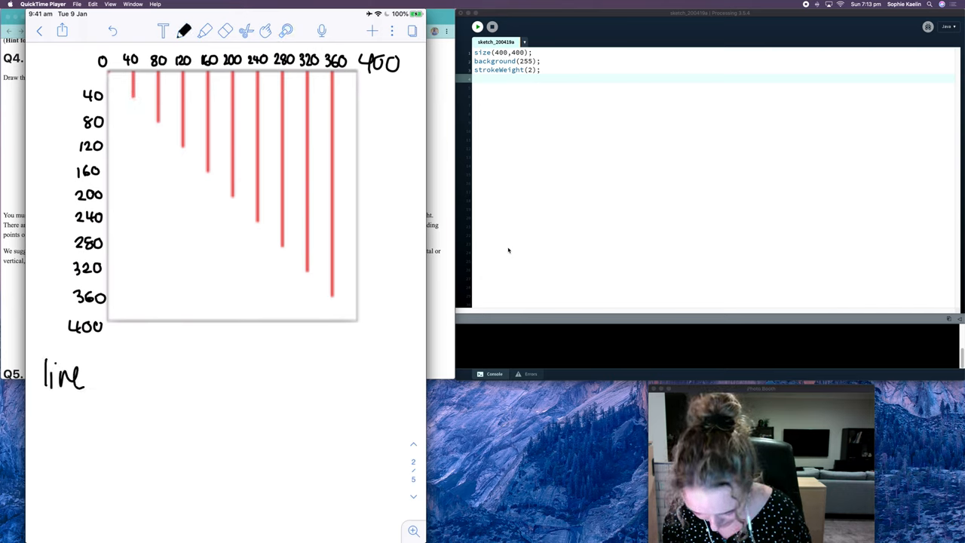
text((4)
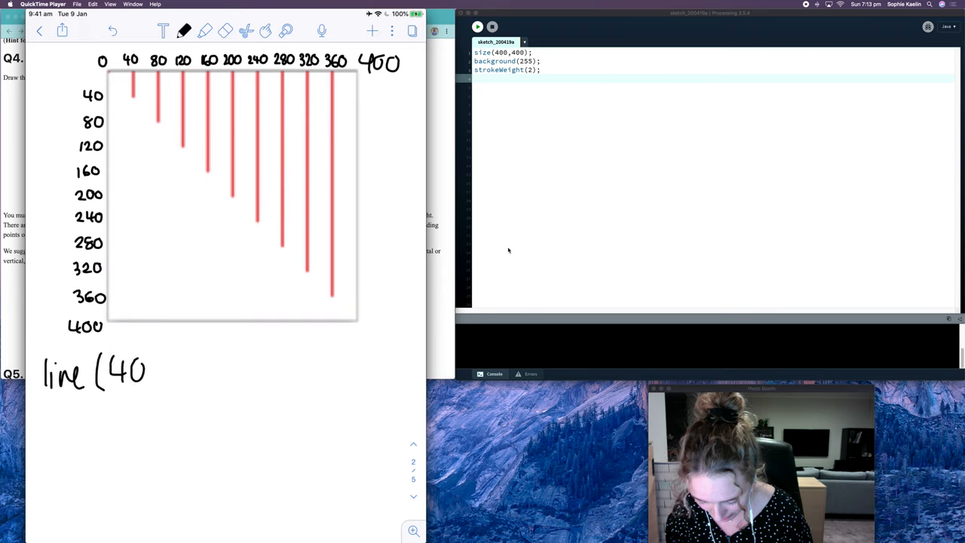
text(0,)
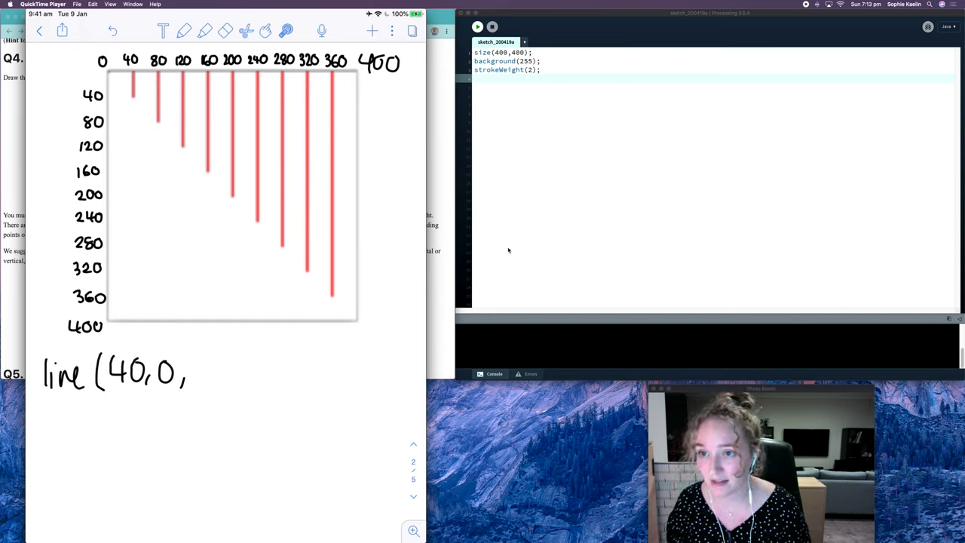
click(184, 30)
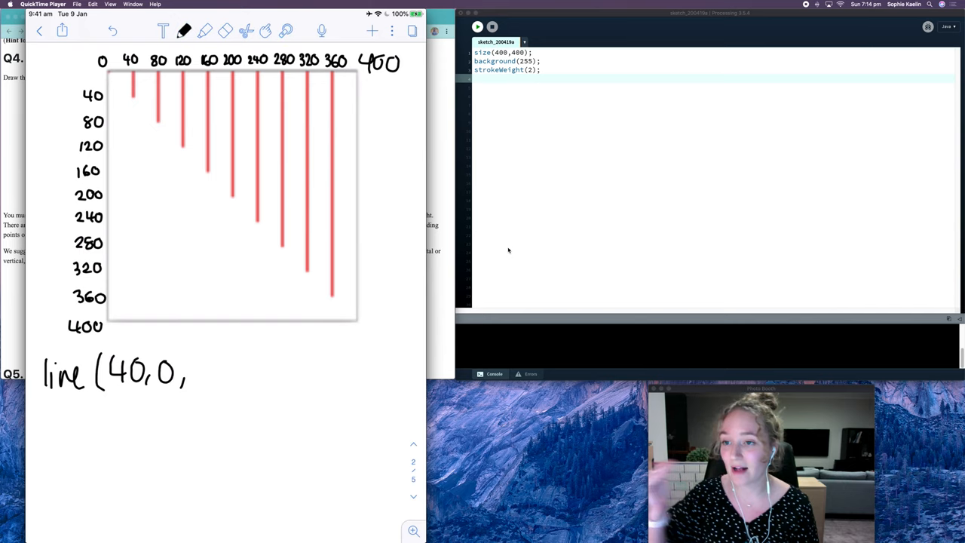
text(L)
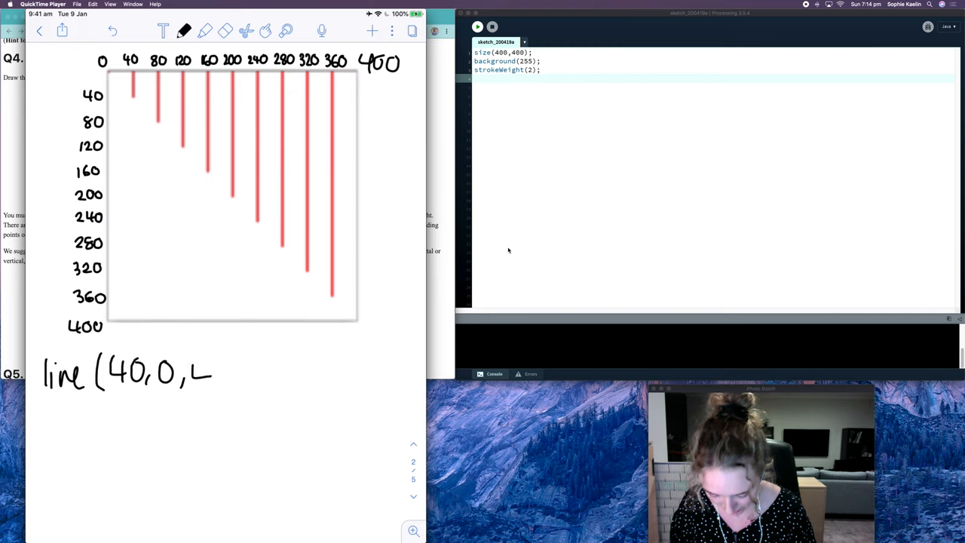
text(40,40))
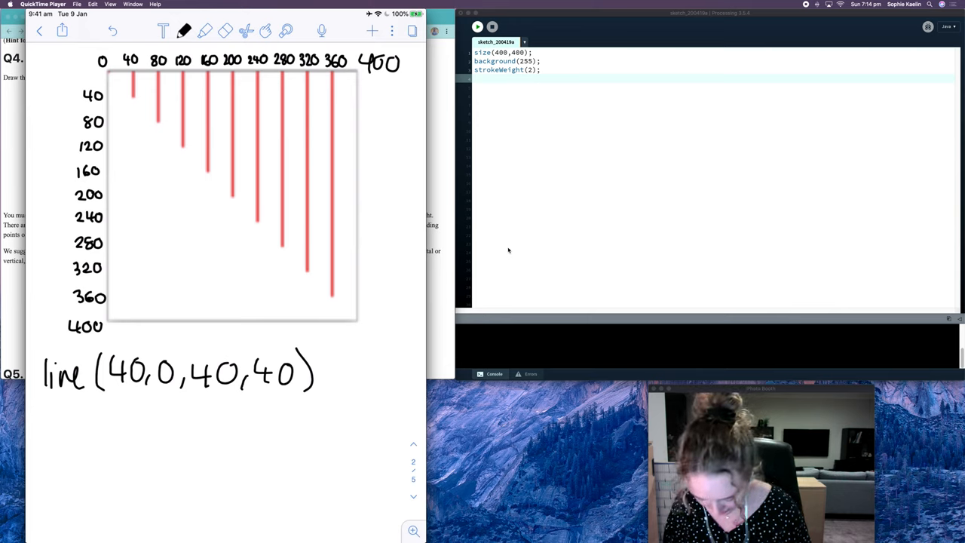
Step: Handwrite line(80,0,80,80); and line(120,0,120,120); below it
text(line()
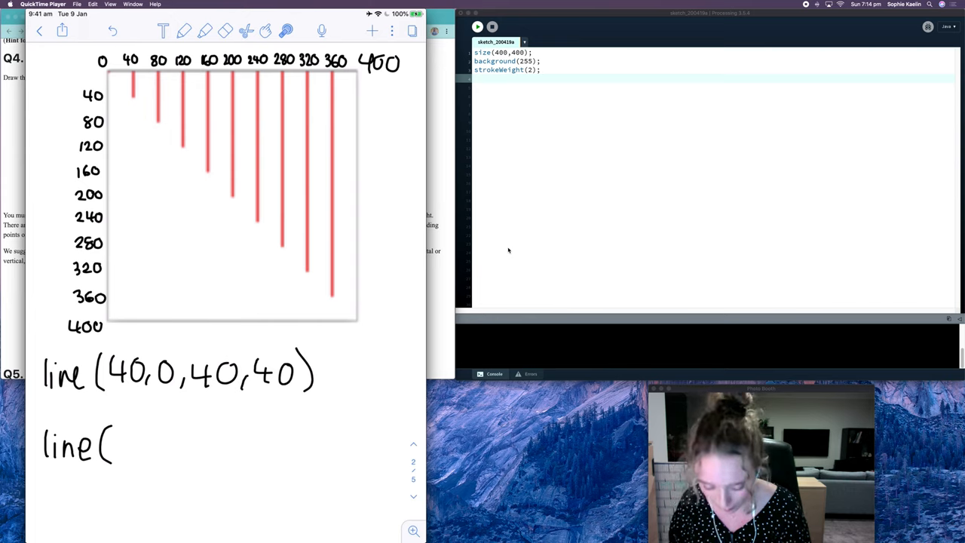
text(8)
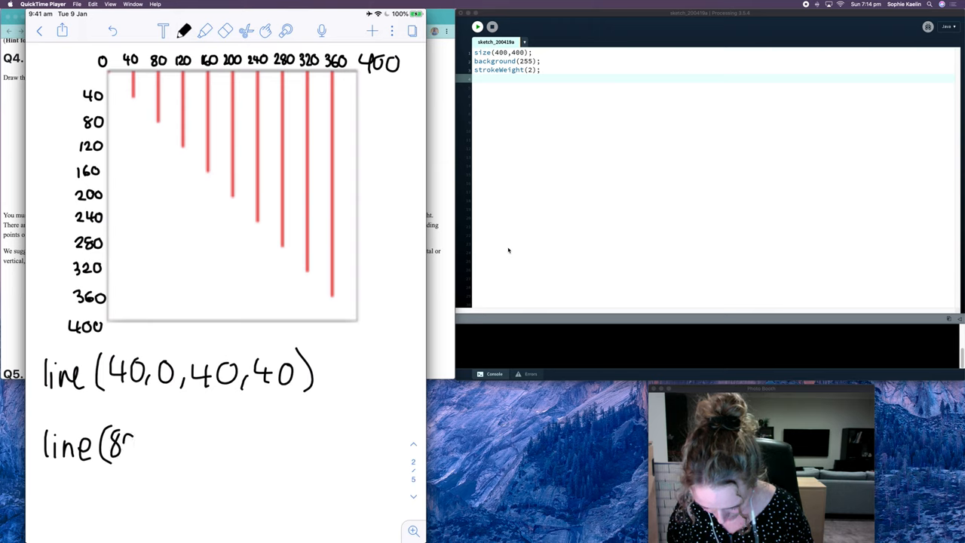
text(0,0,)
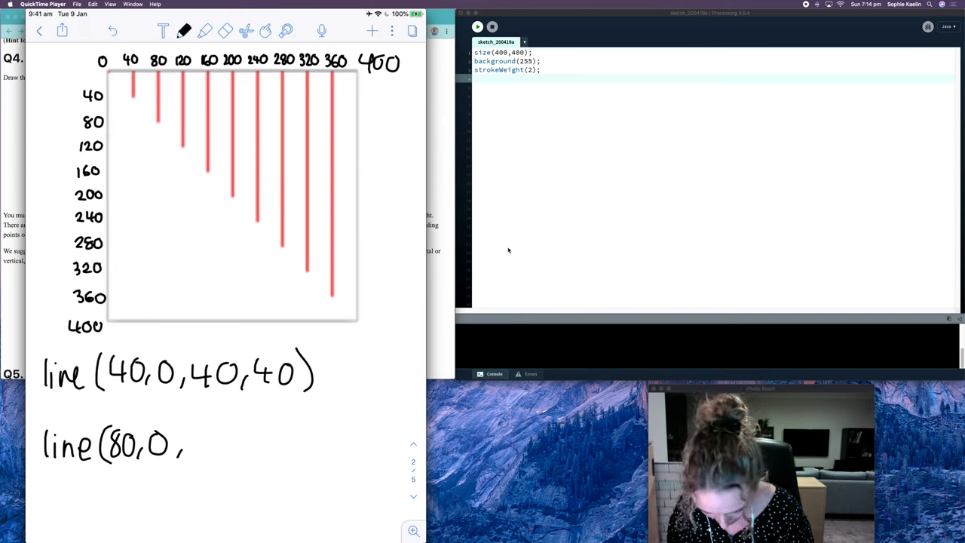
text(80,5)
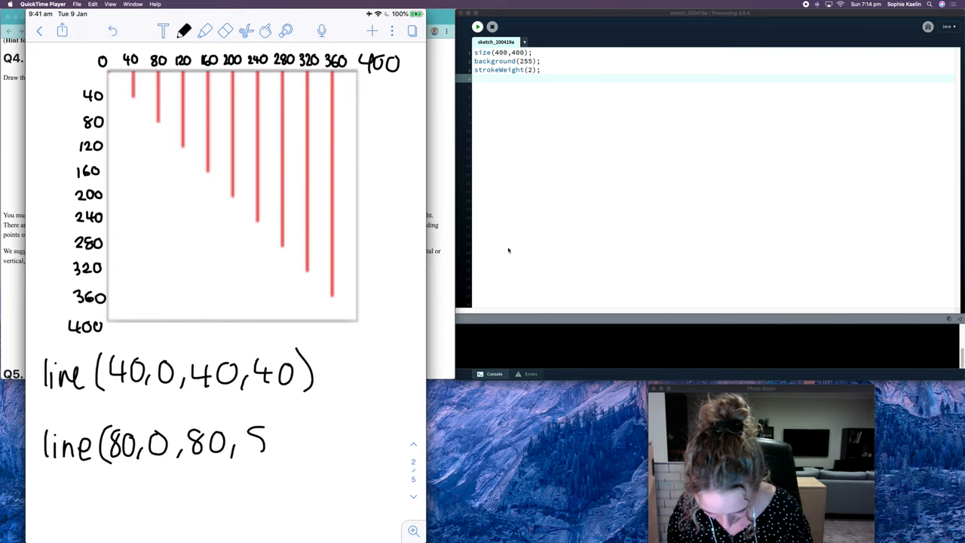
text(80))
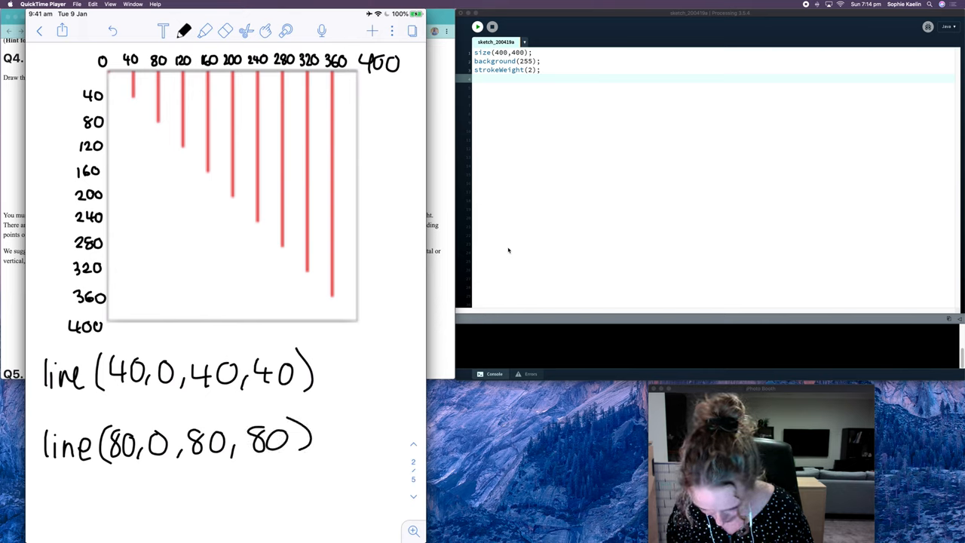
text(line(120,0,)
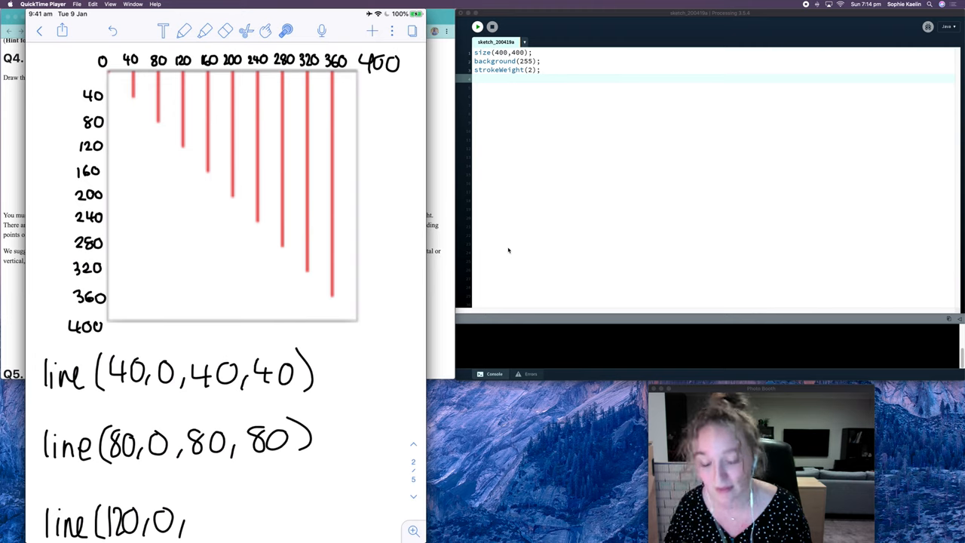
click(184, 30)
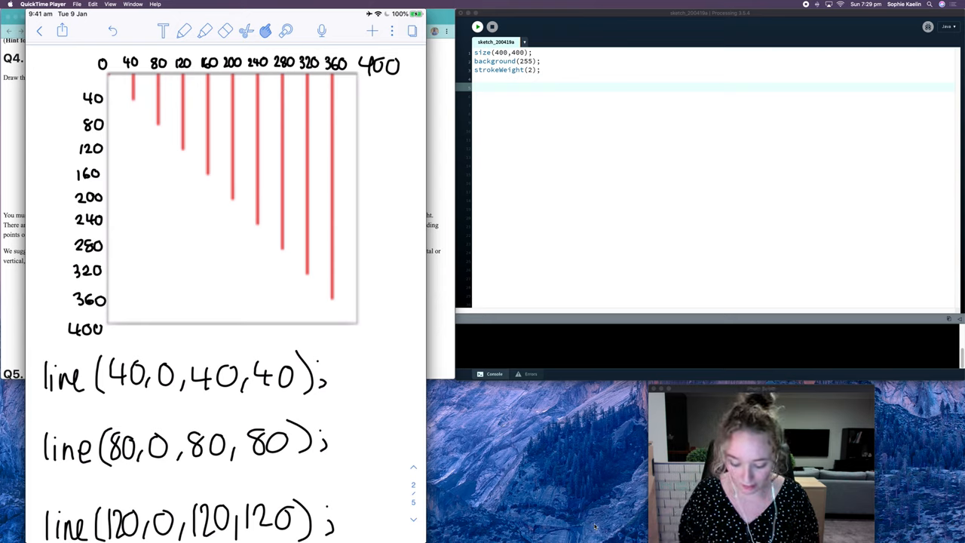
Step: Highlight the repeating 40s and zeros in the three line calls
click(205, 30)
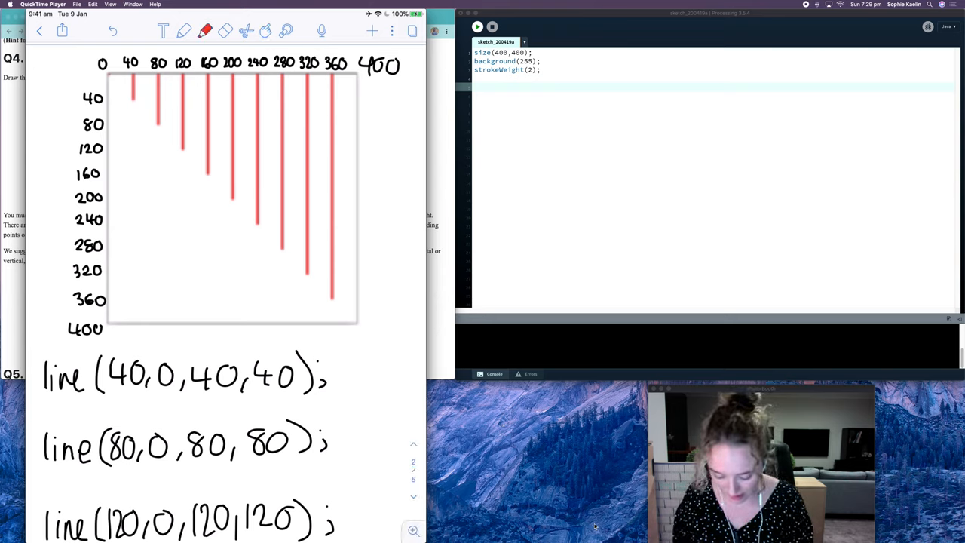
click(205, 30)
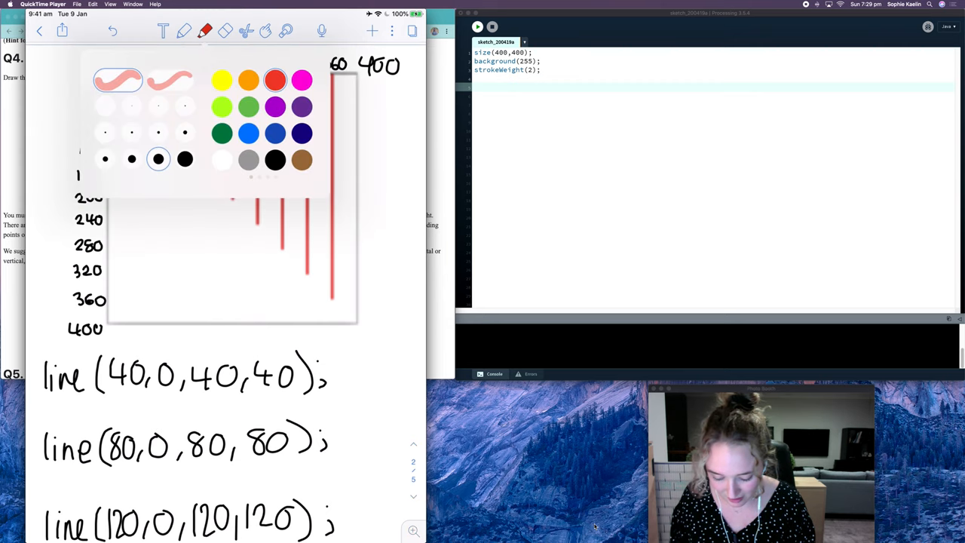
click(205, 30)
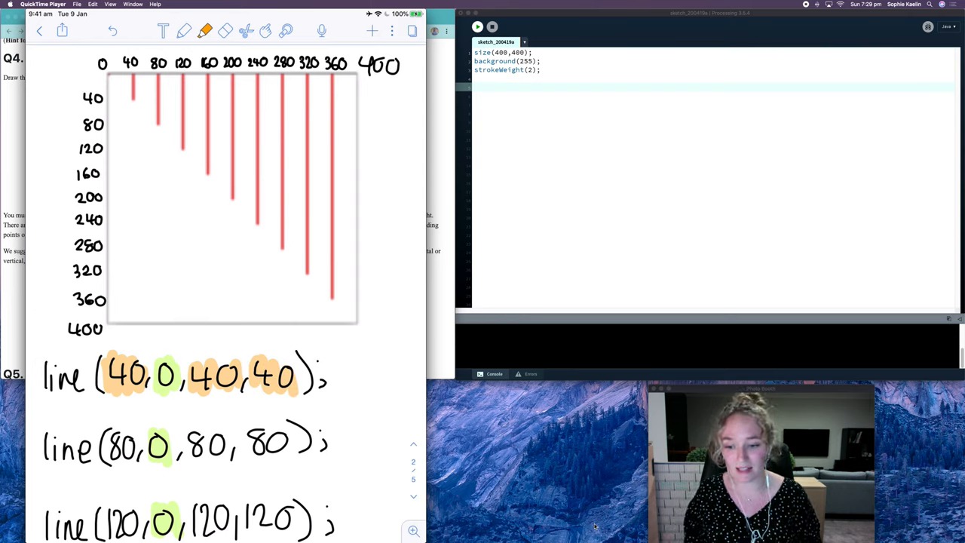
Step: Switch to a red pen and mark the +40 step between the calls
click(184, 30)
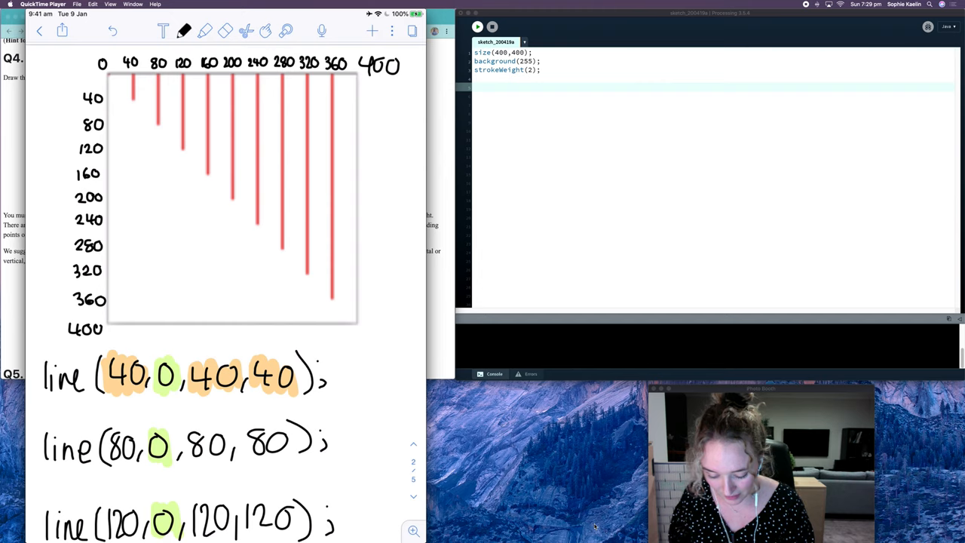
click(184, 30)
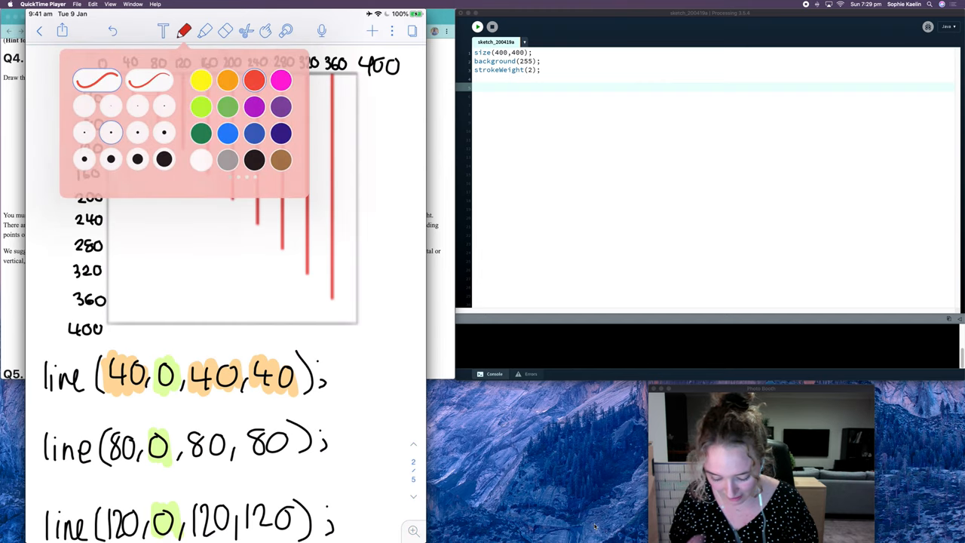
click(183, 30)
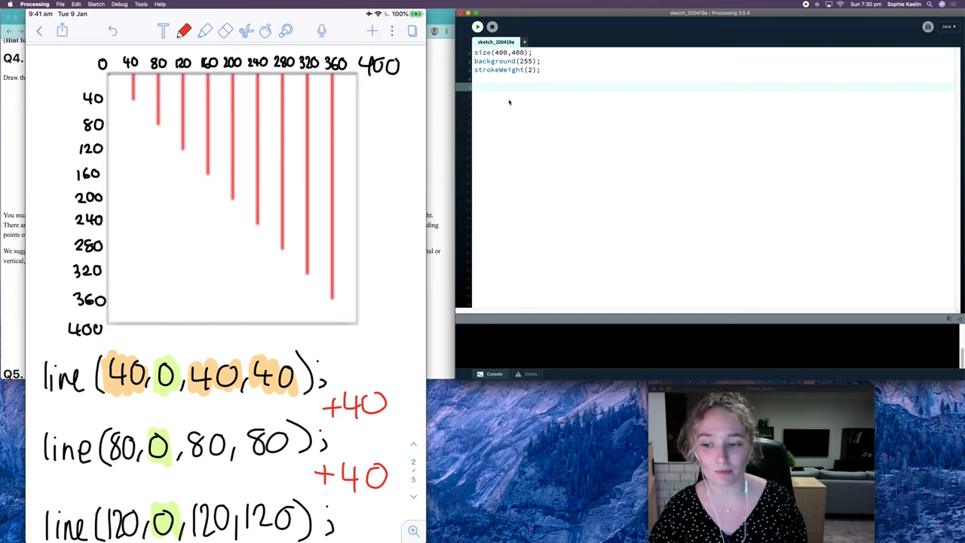
Step: Write the loop header for(int i = 0; i < 400; i += 40){ below strokeWeight
text(f)
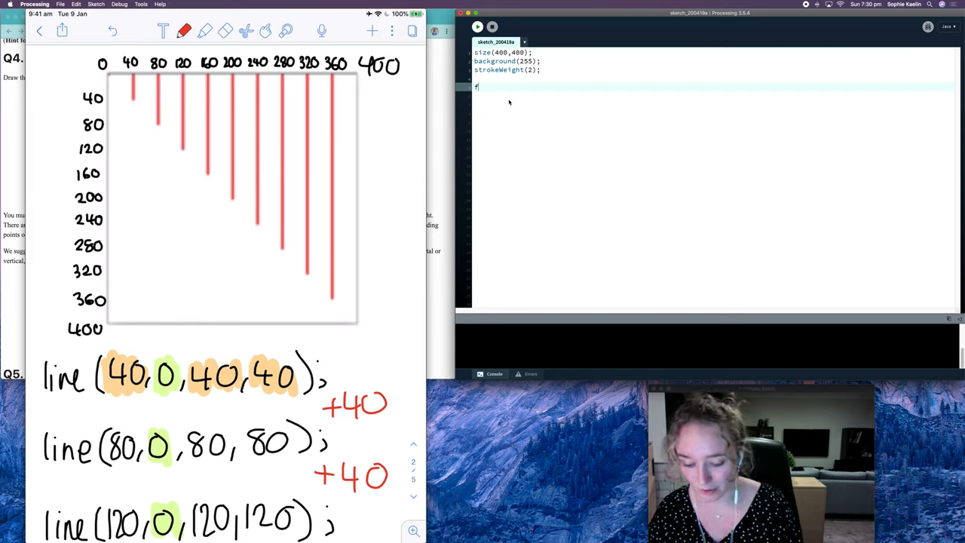
text(or(int)
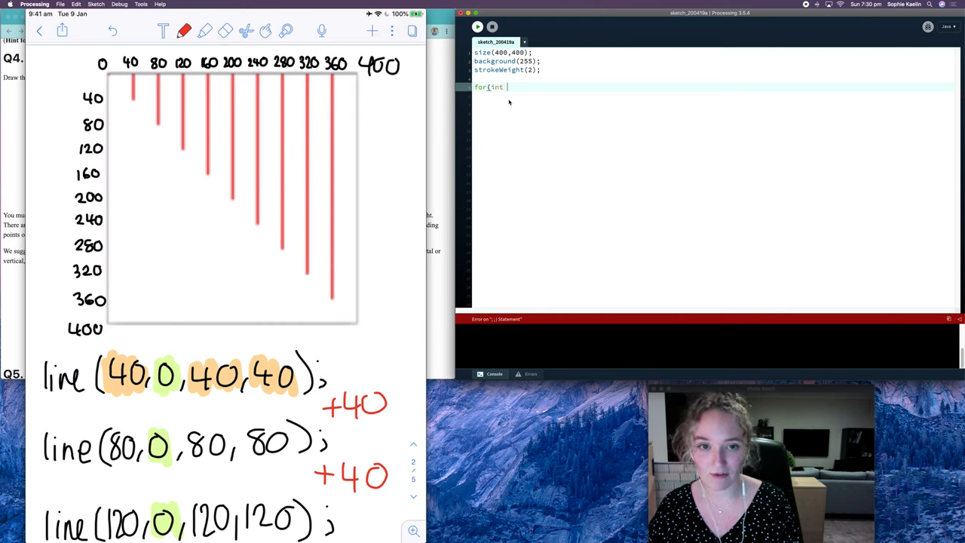
text(i)
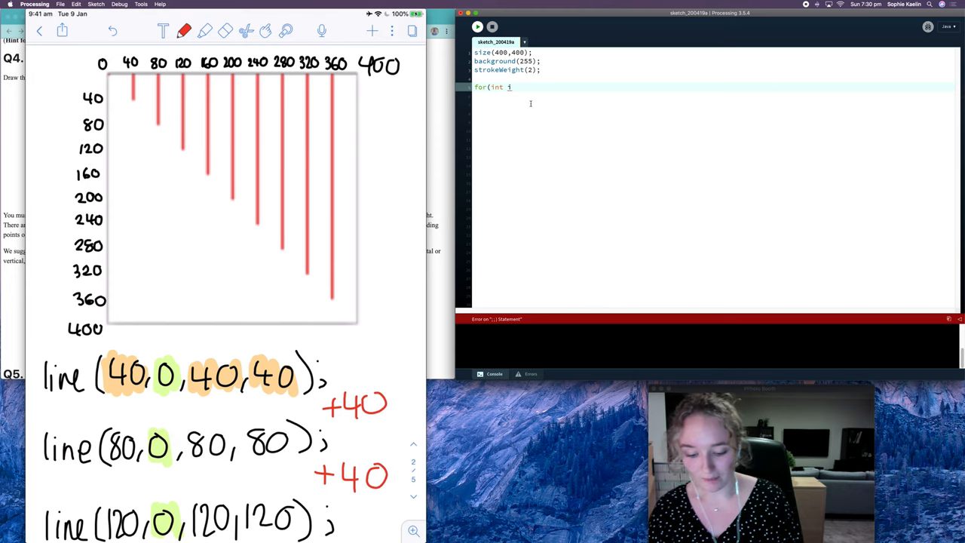
text(= 0)
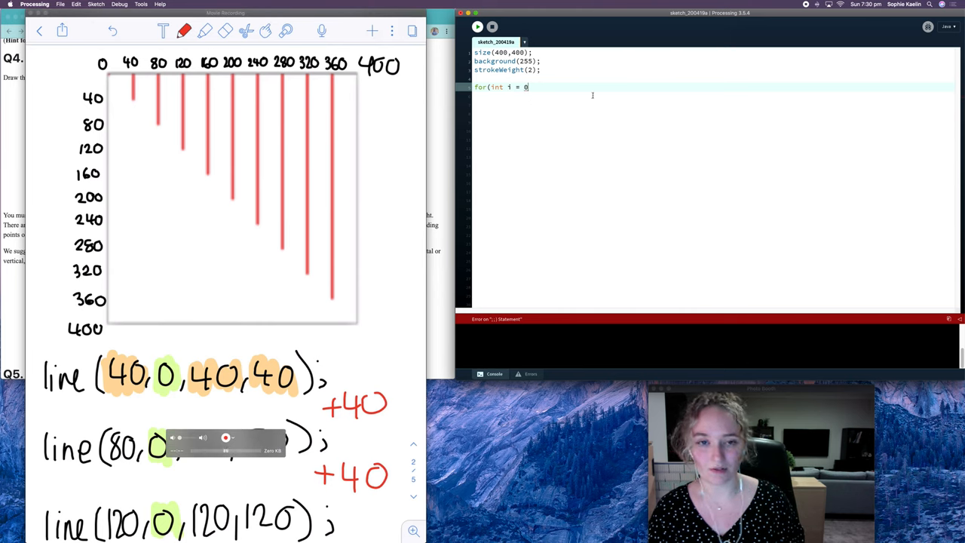
text(;)
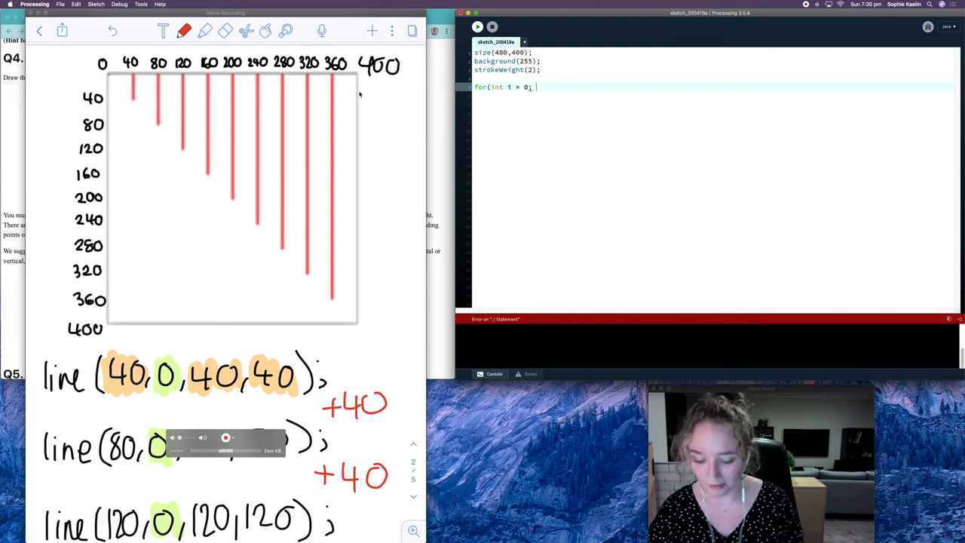
text(i < 4)
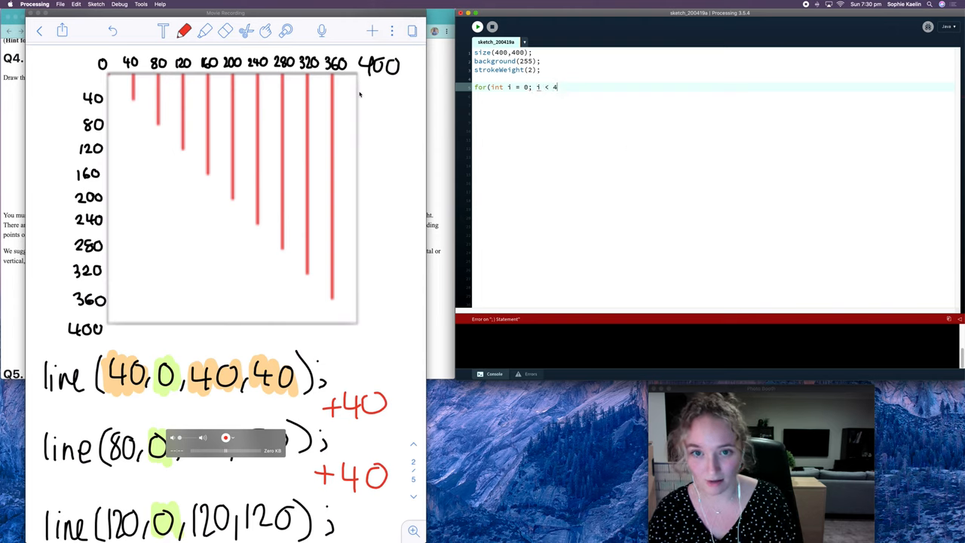
text(00;)
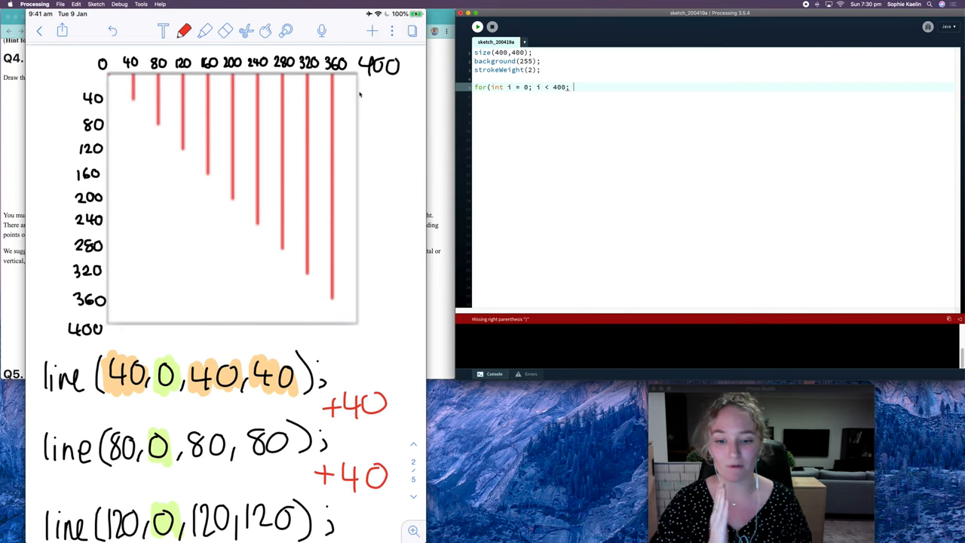
text(i += 40)
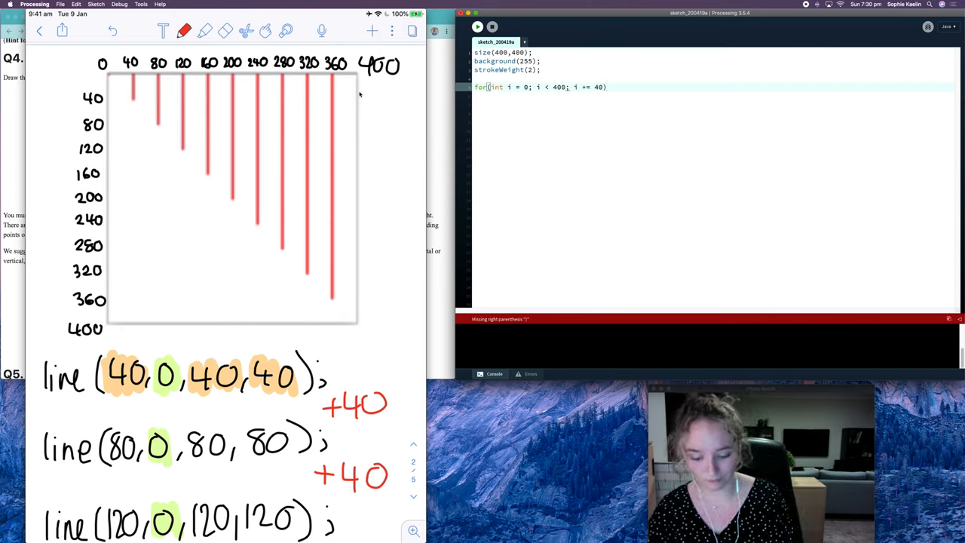
text({)
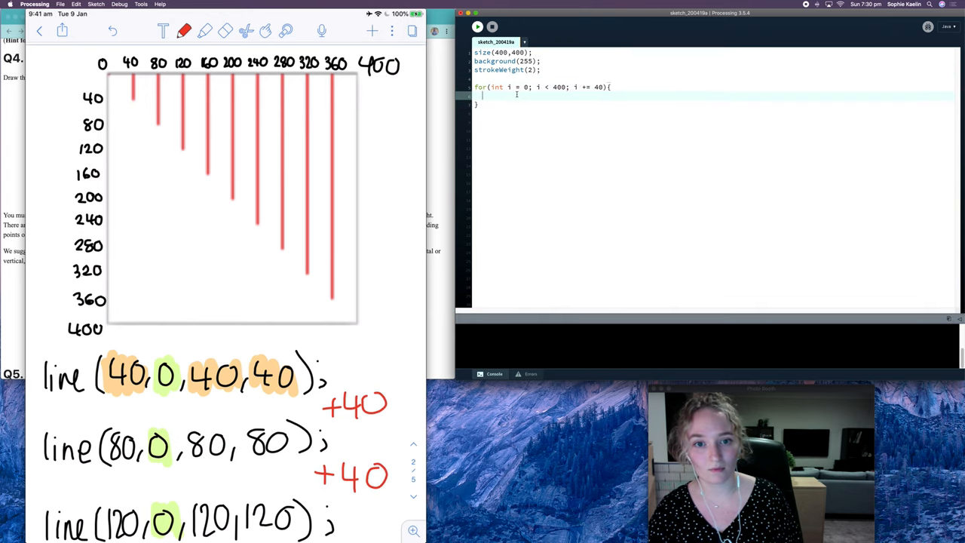
Step: Inside the loop add stroke(255, 0, 0); and line(i, 0, i, i); then run the sketch
text(stroke(255)
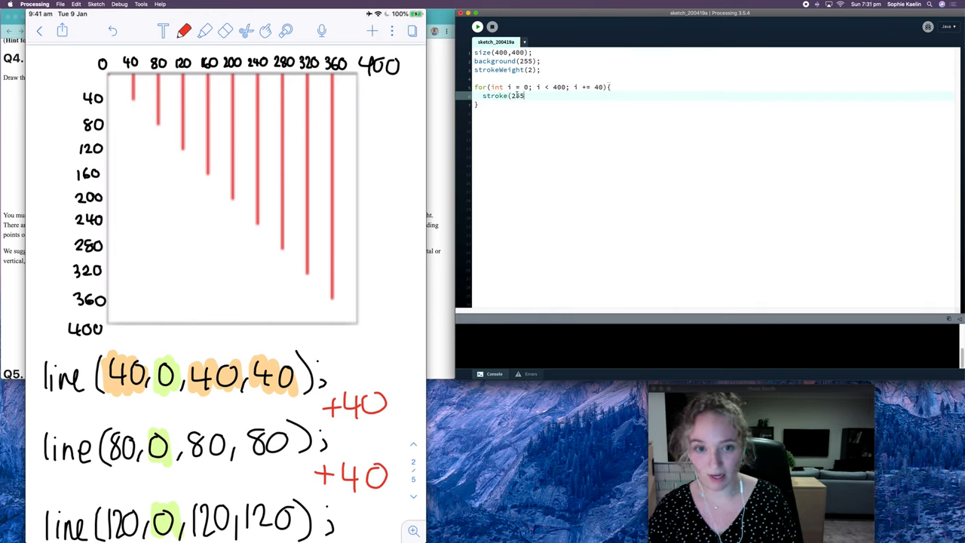
text(, 0, 0);)
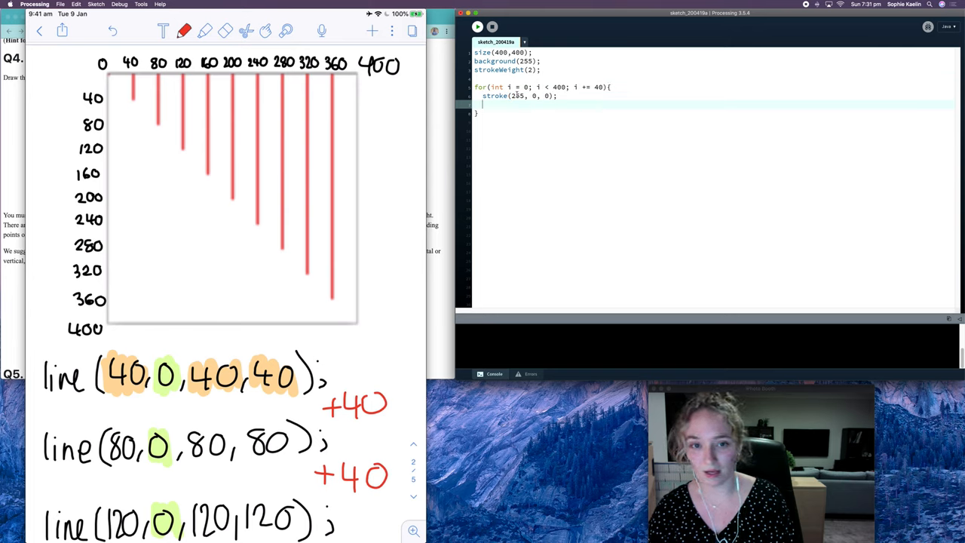
text(line)
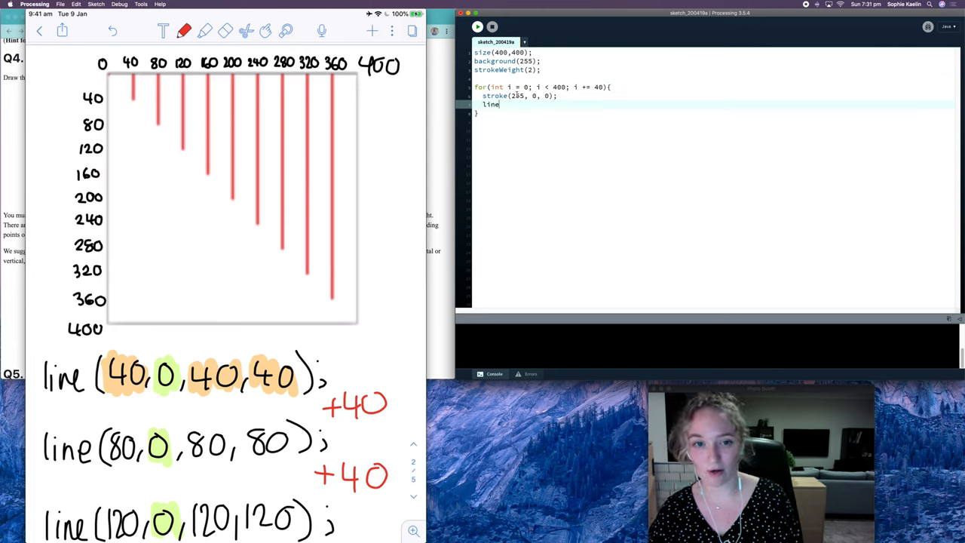
text(()
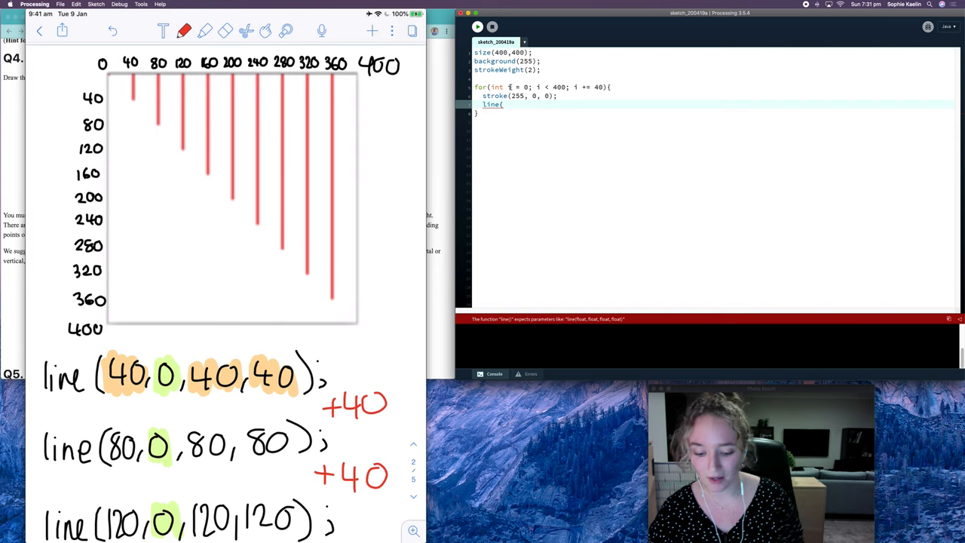
text(i, 0,)
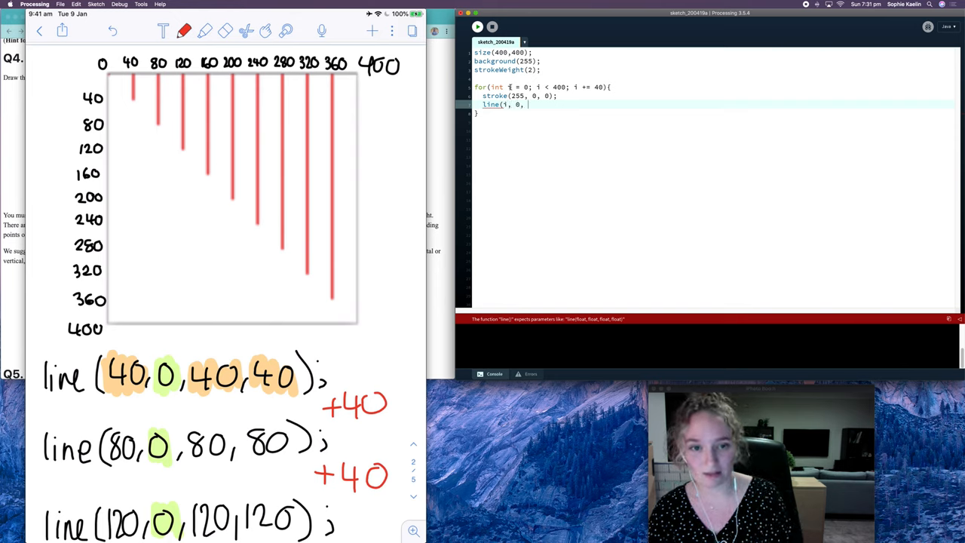
text(i, 1);)
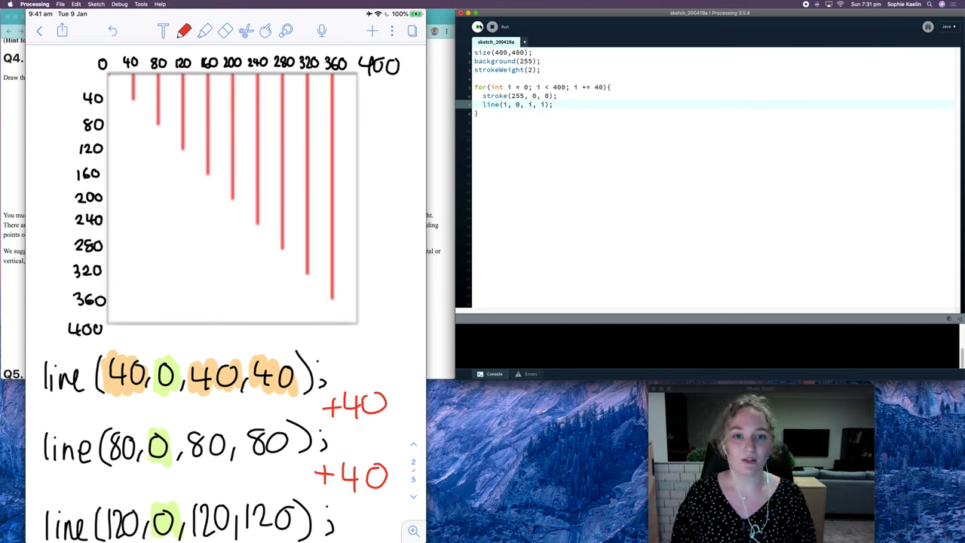
click(504, 27)
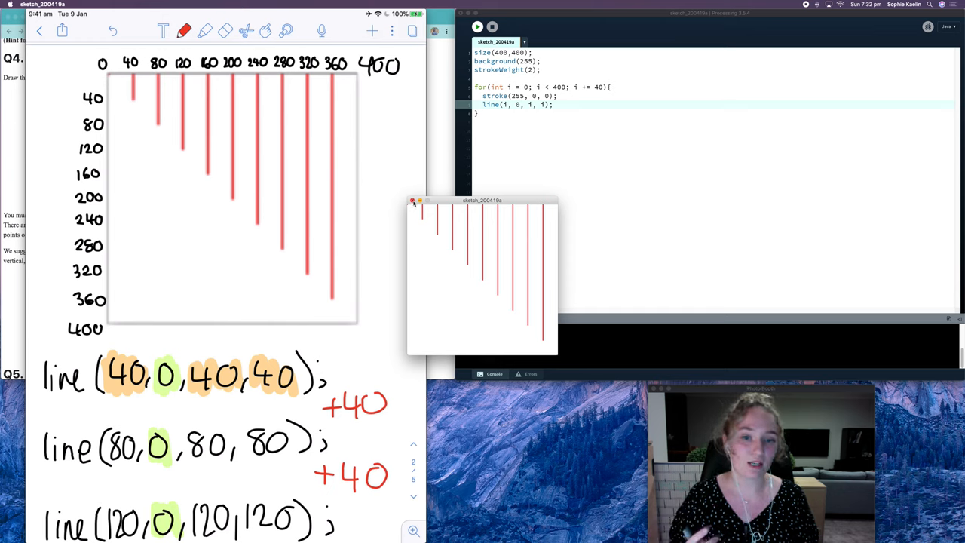
click(413, 199)
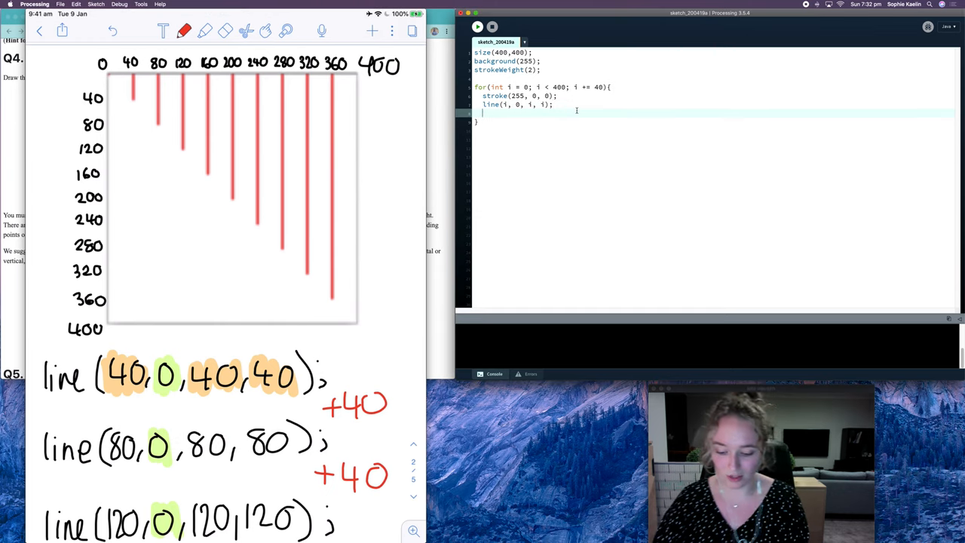
Step: Add stroke(0, 0, 255); and an empty line(); call after the red line
text(stroke(0, 0, 255);)
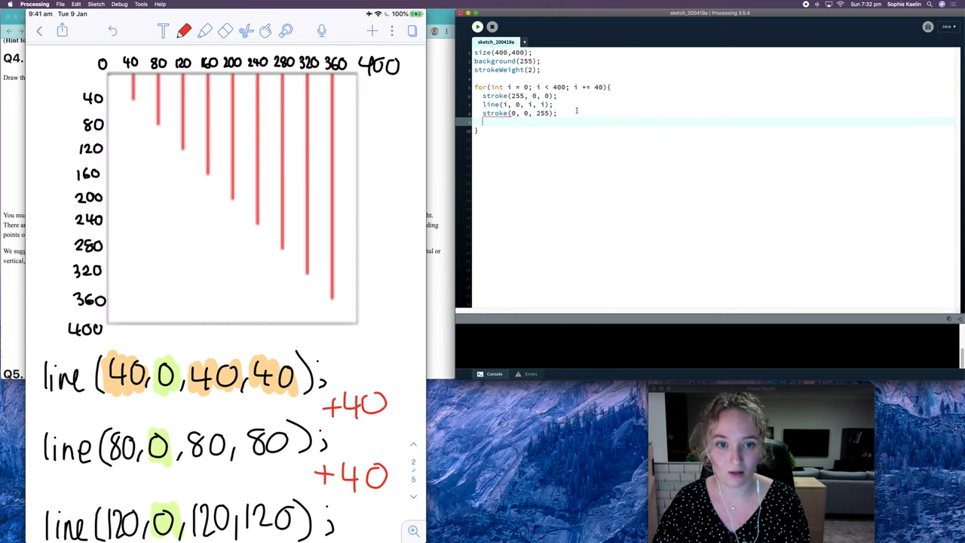
text(line();)
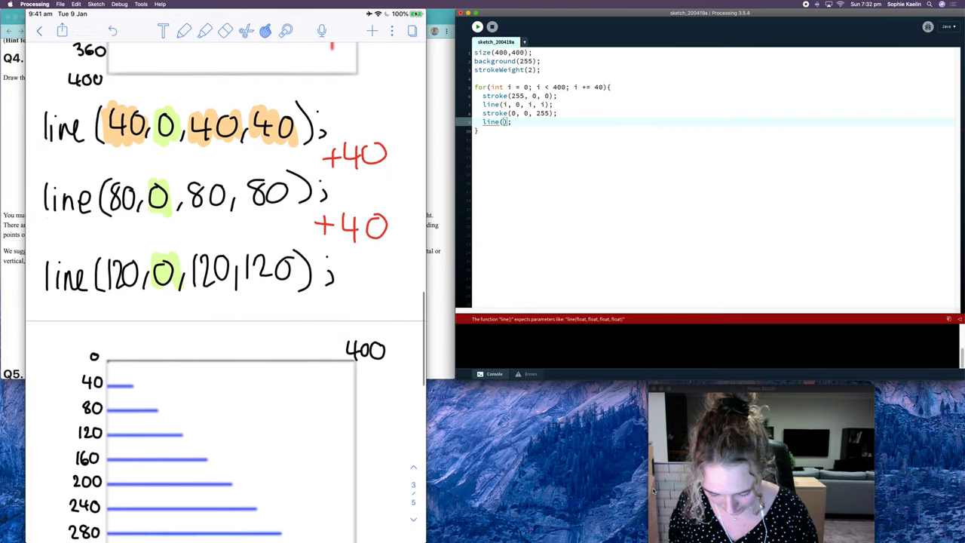
Step: Handwrite line(0,40,40,40); through line(0,120,120,120); under the blue-line diagram and highlight the pattern
scroll(down, 3)
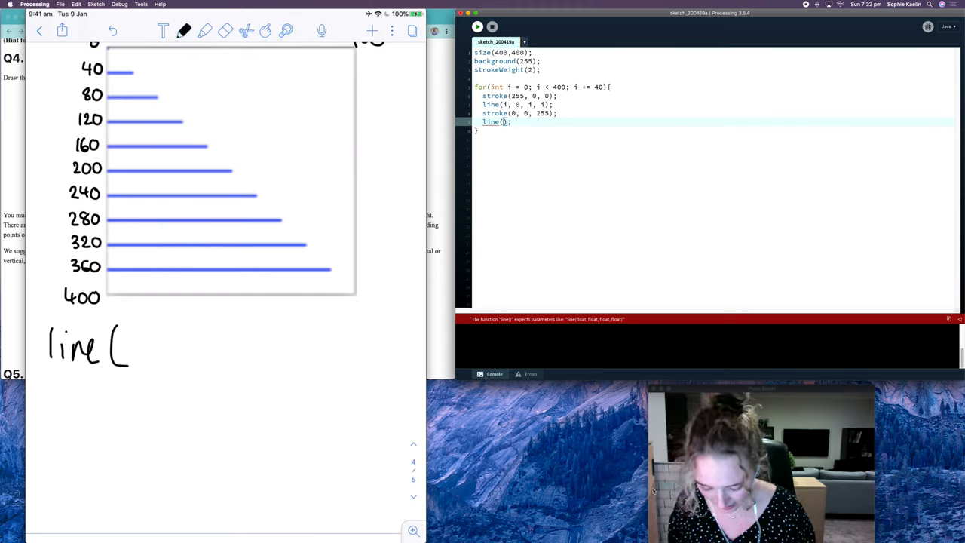
text(0,4)
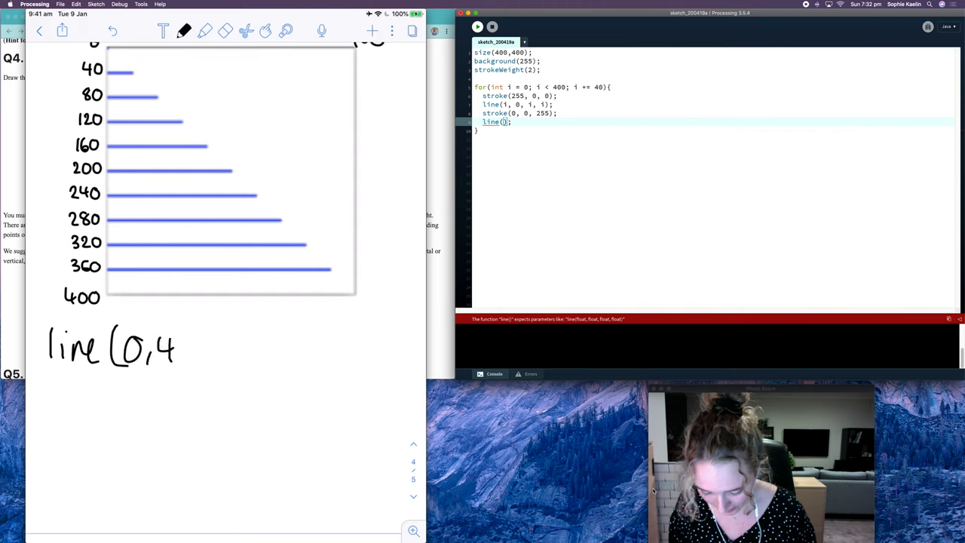
text(0, 40,40))
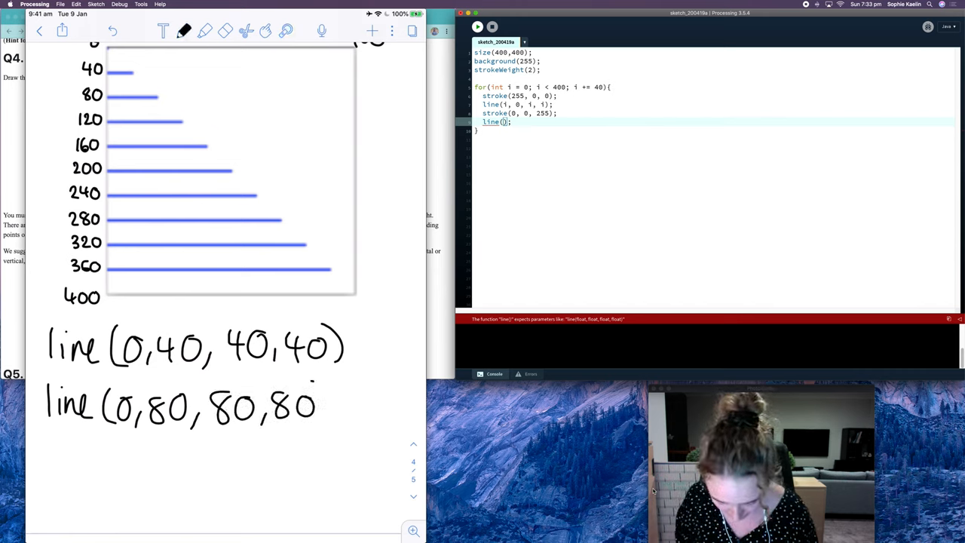
text(line(0,120,120,)
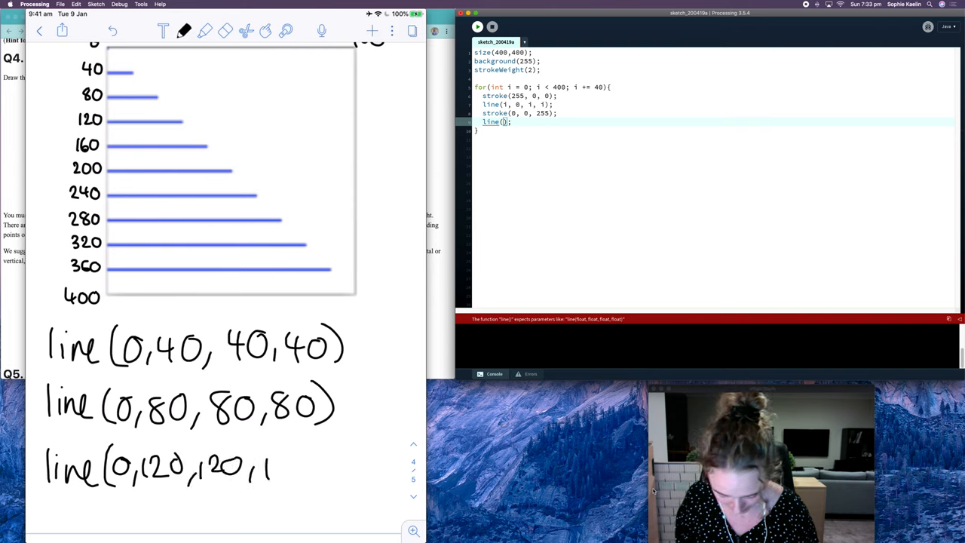
text(120);)
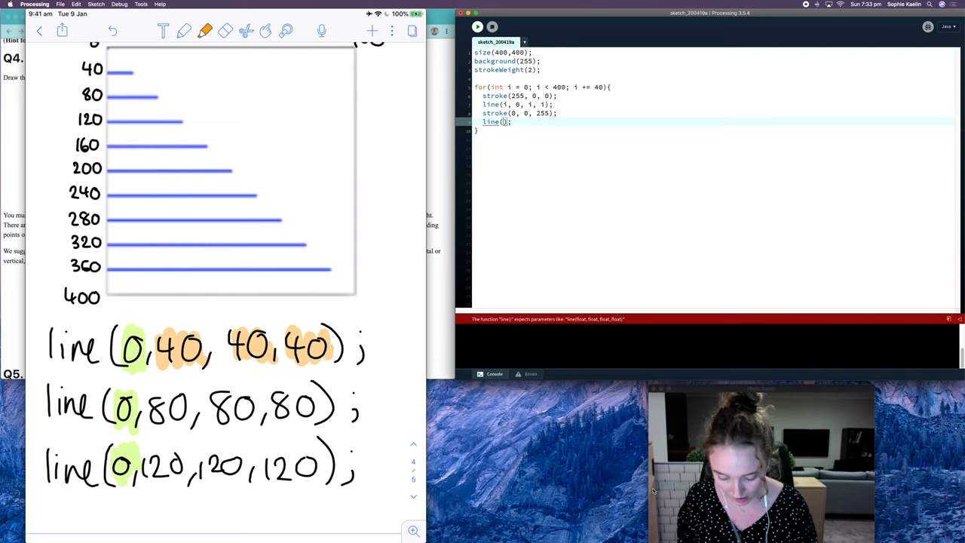
click(205, 30)
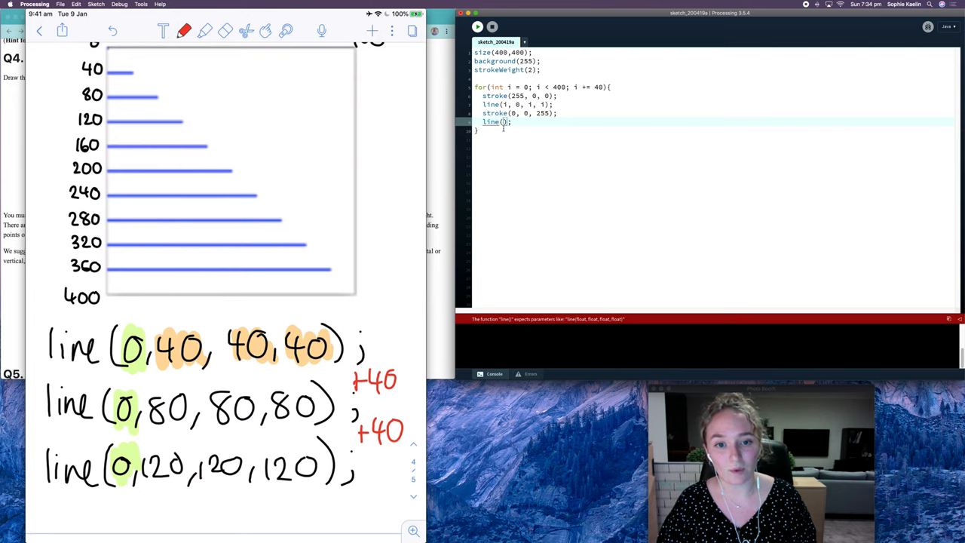
Step: Fill the blue call to read line(0, i, i, i);
text(0,)
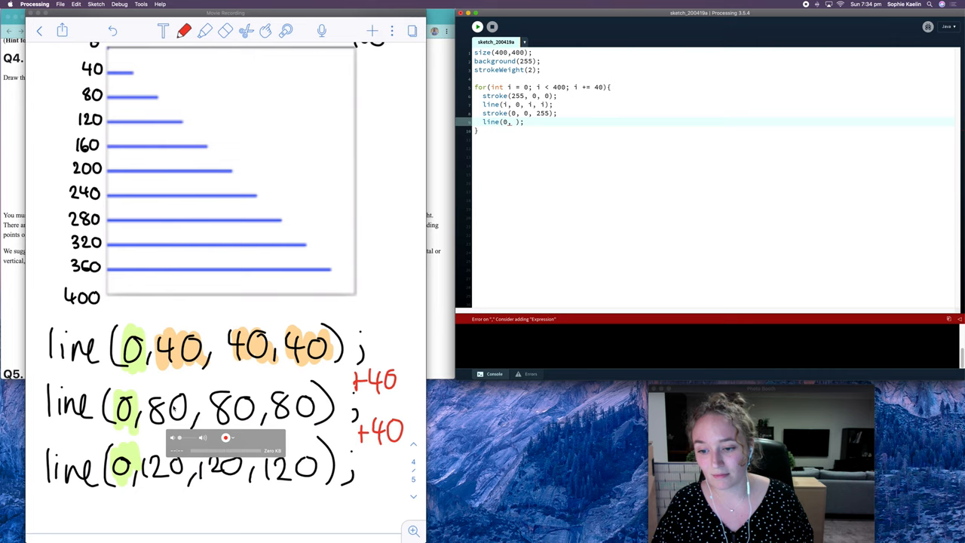
mouse_move(380, 238)
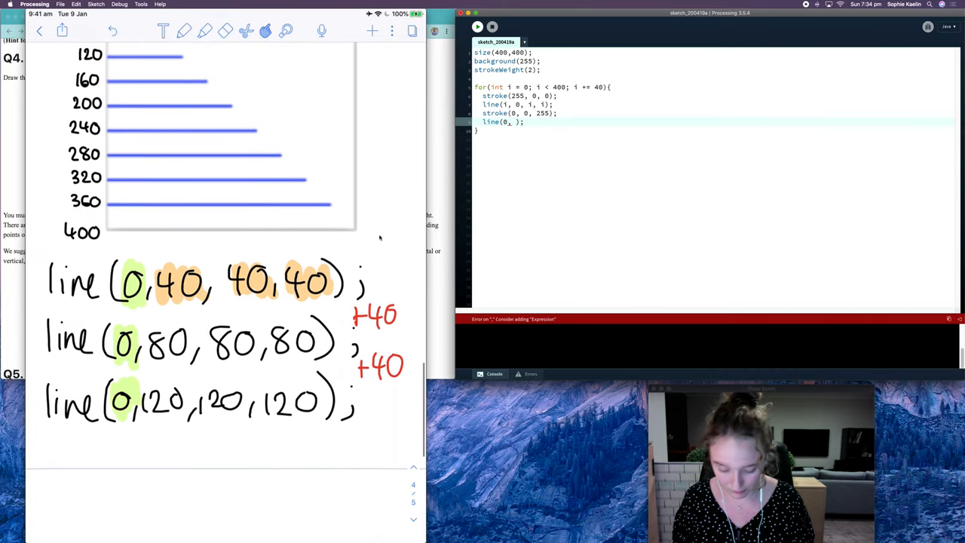
text(i, i, i)
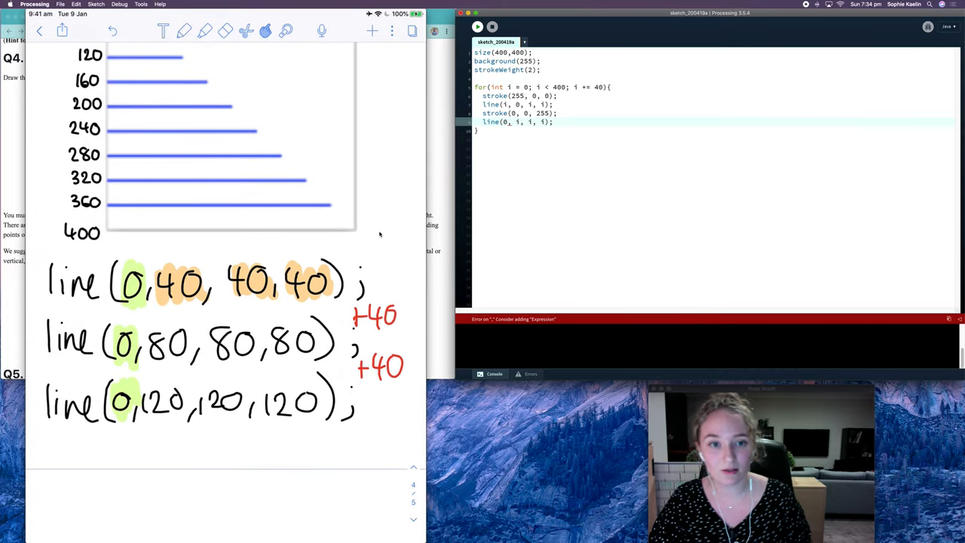
click(476, 27)
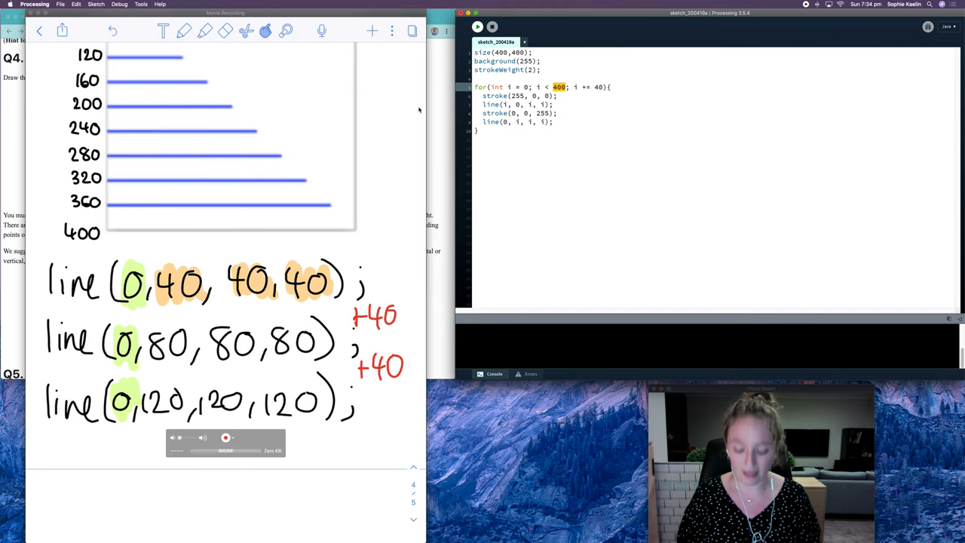
Step: Replace the loop limit 400 with width and the step 40 with width/10
scroll(down, 3)
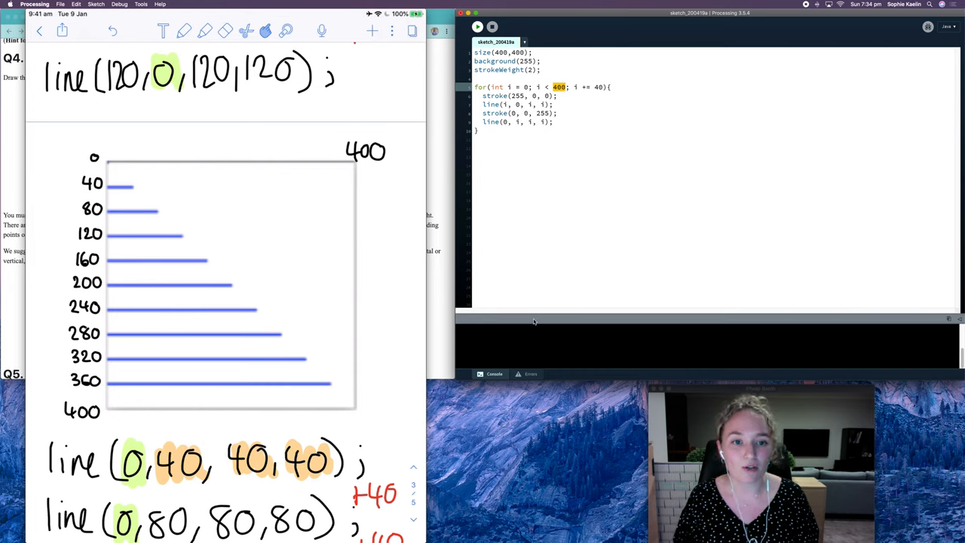
text(w)
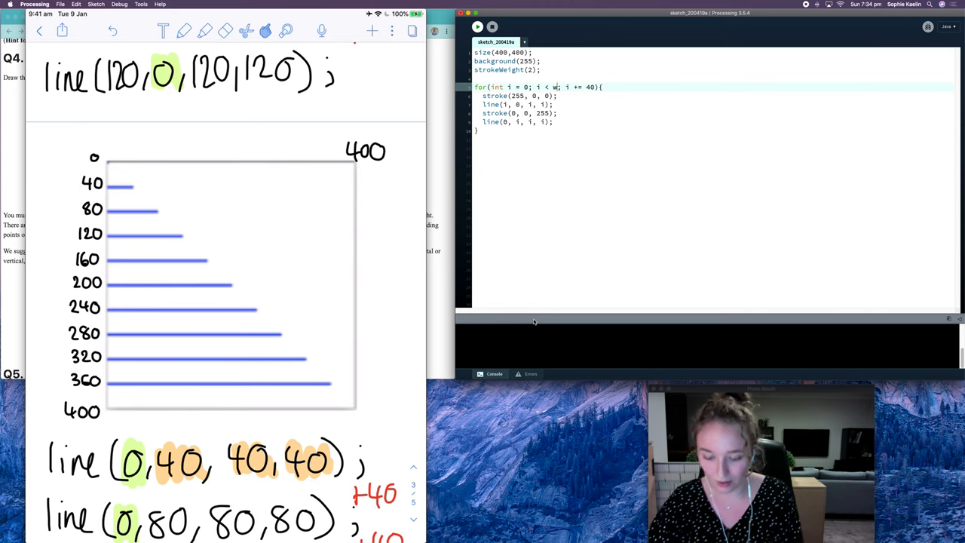
text(idth)
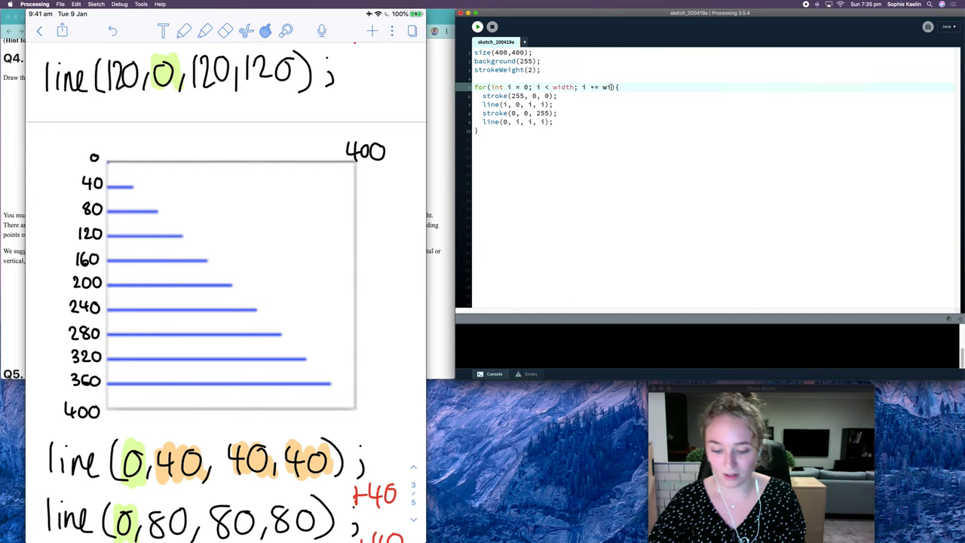
text(idth/10)
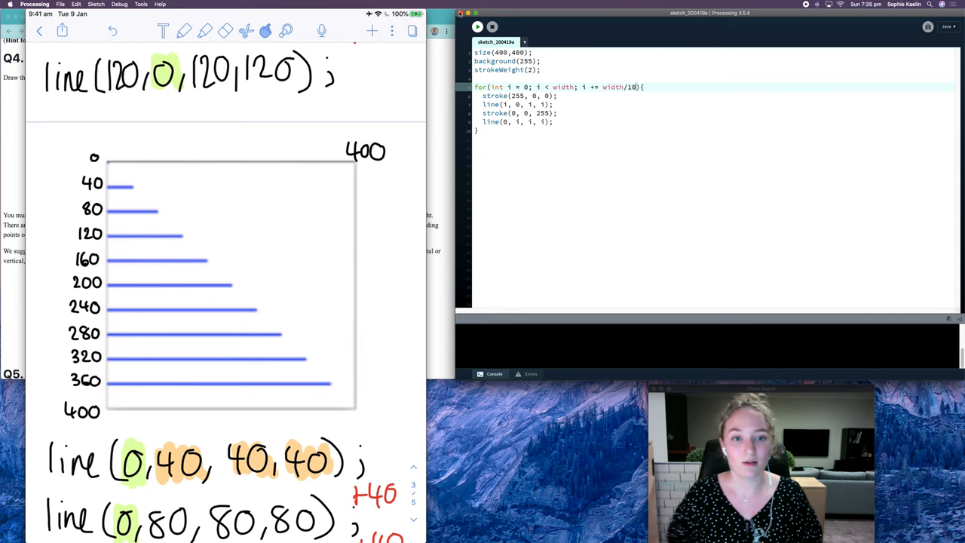
Step: Change size to 800,800 and run the sketch to show nested red-blue corners
click(476, 27)
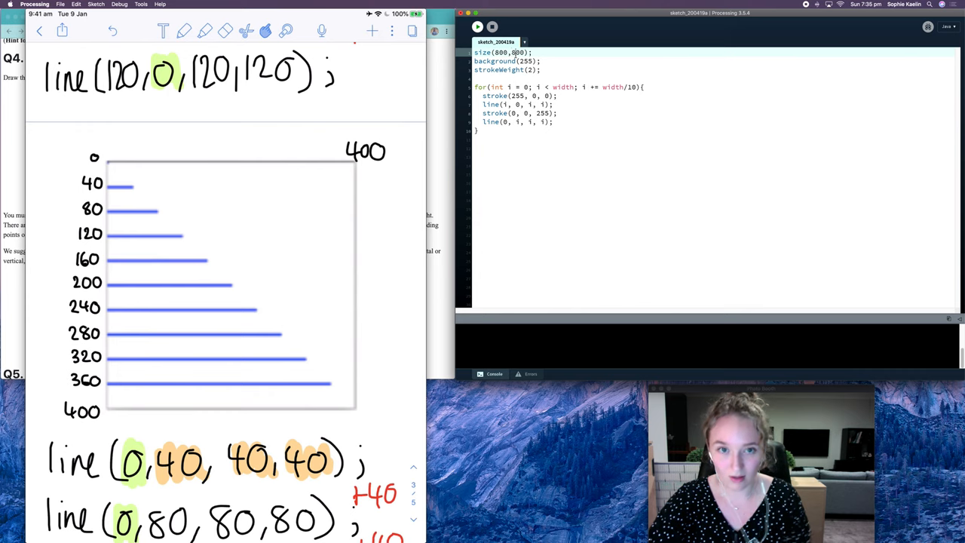
click(476, 27)
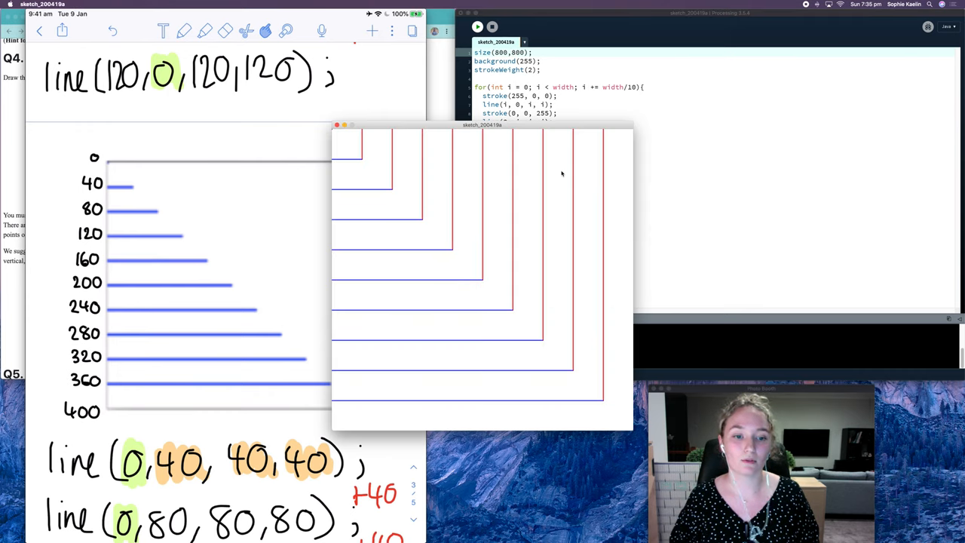